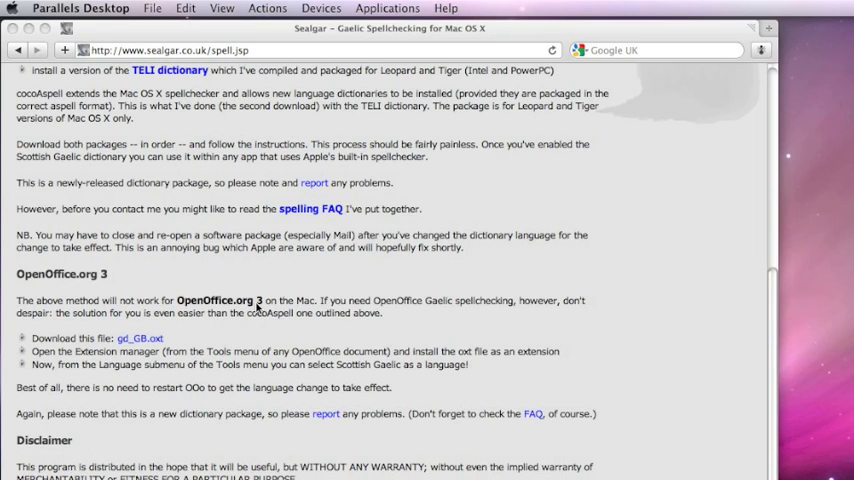
mouse_move(250, 256)
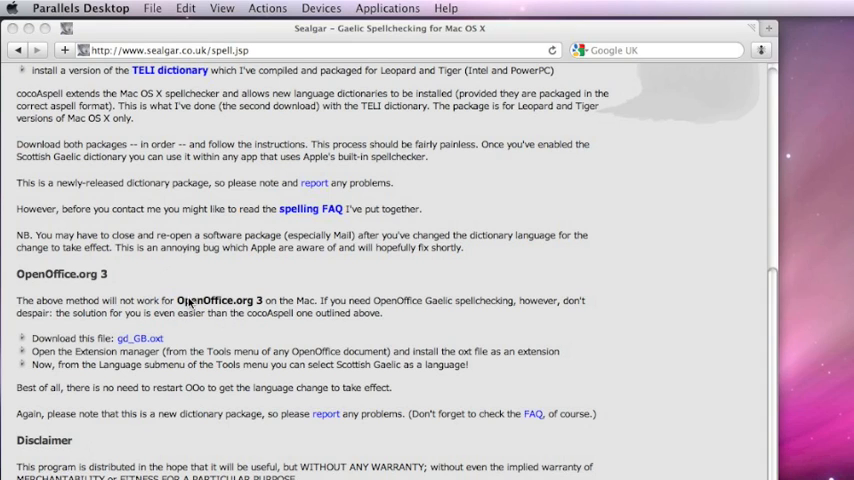
mouse_move(136, 328)
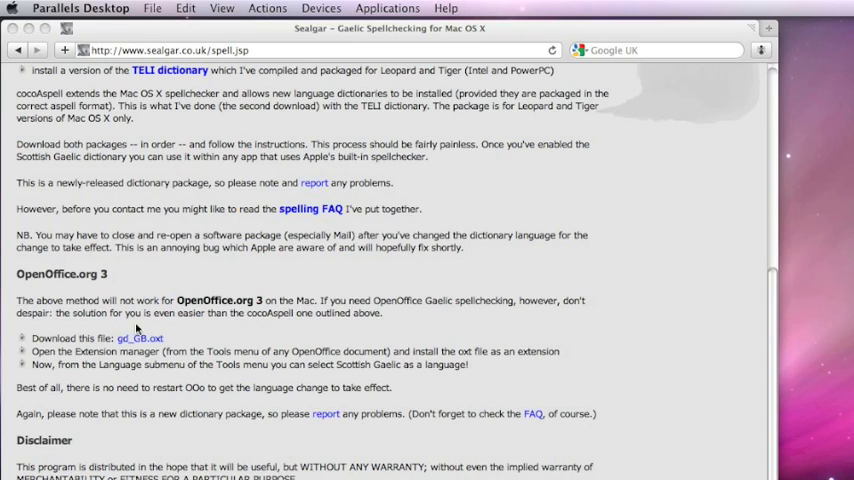
mouse_move(126, 362)
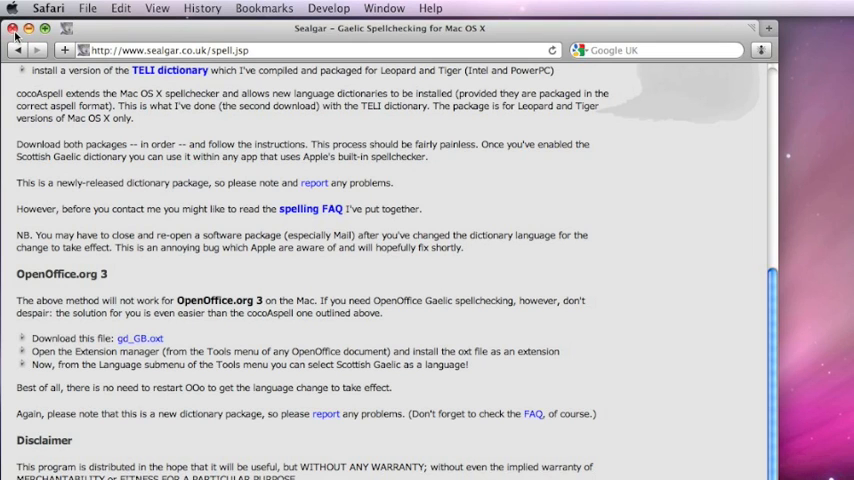
- Close the Safari instructions window and create a new blank Writer text document
click(12, 28)
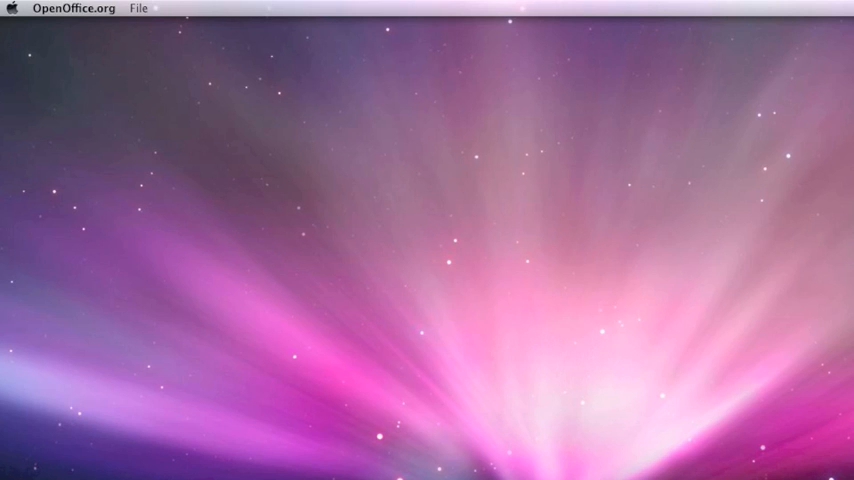
mouse_move(90, 139)
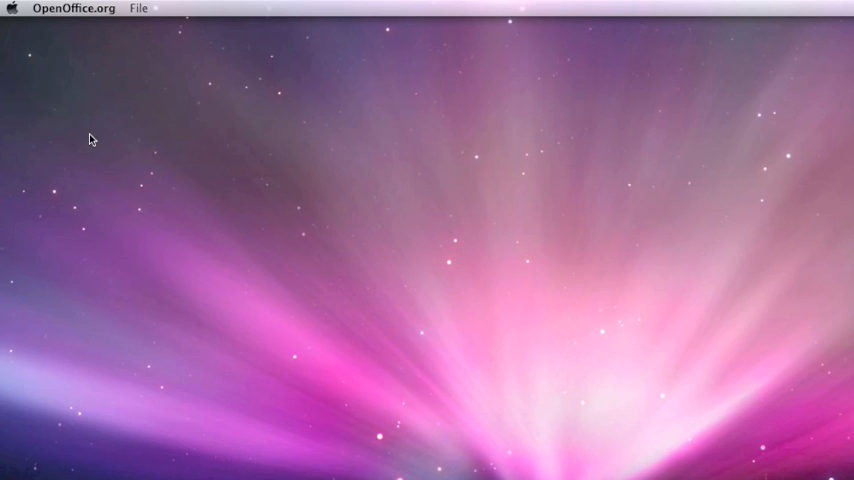
click(138, 8)
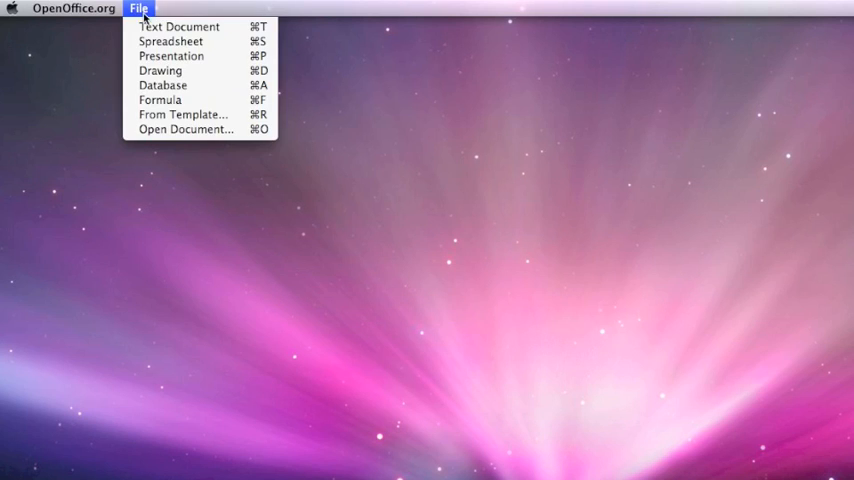
mouse_move(179, 26)
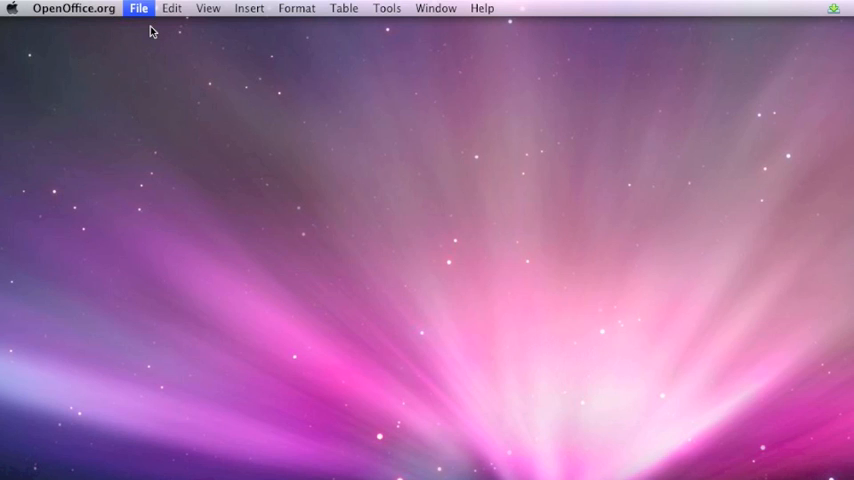
click(139, 8)
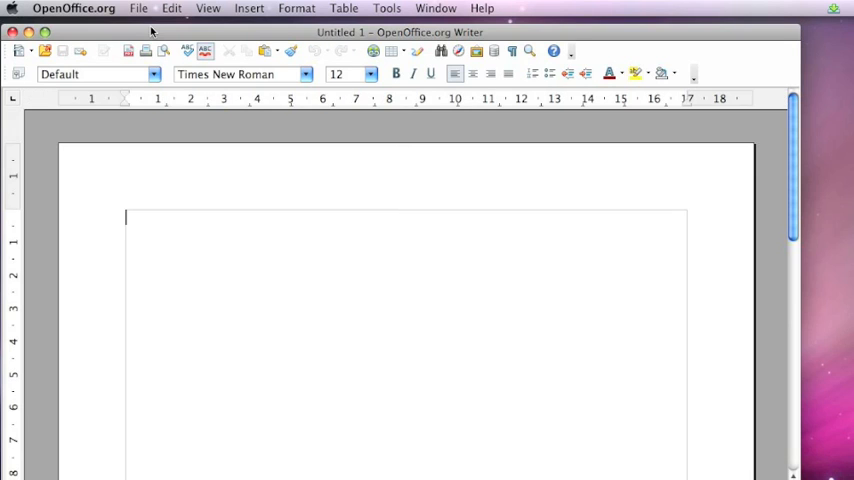
mouse_move(387, 8)
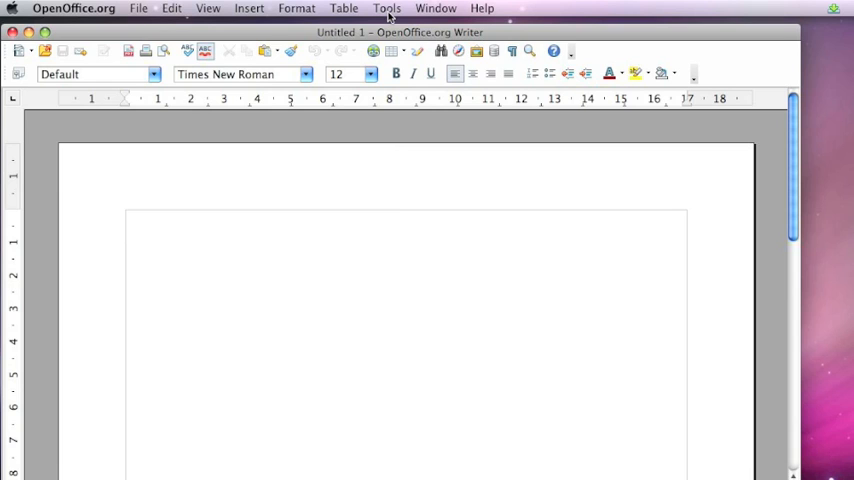
click(126, 220)
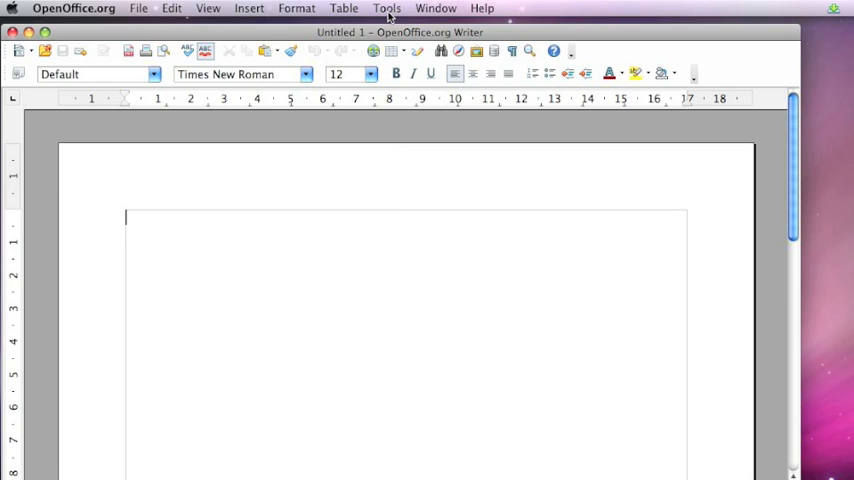
click(386, 8)
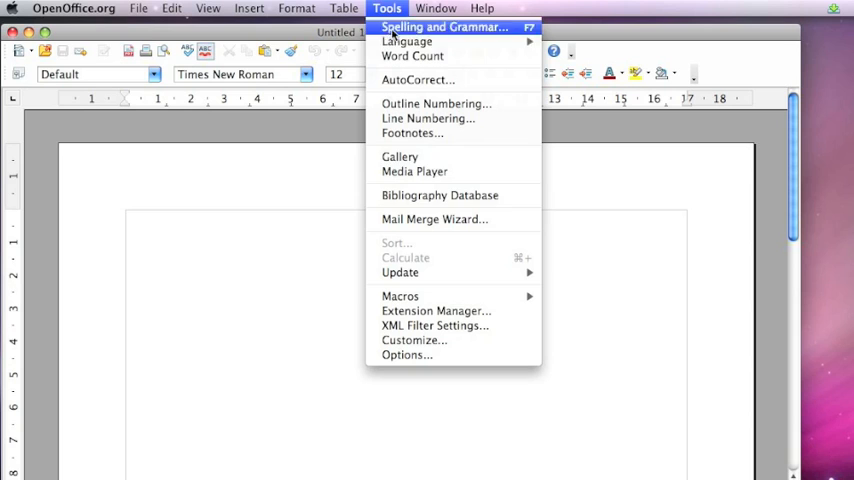
mouse_move(435, 310)
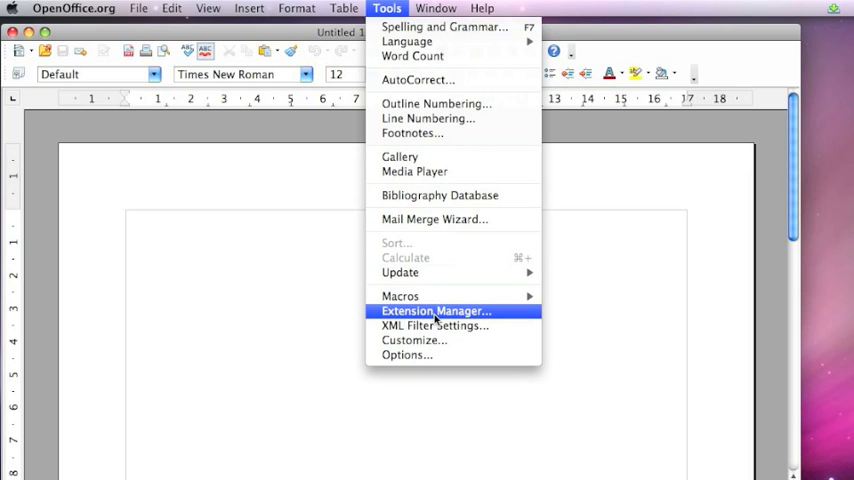
- In the Extension Manager, add the gd_GB.oxt dictionary file from Downloads
click(435, 311)
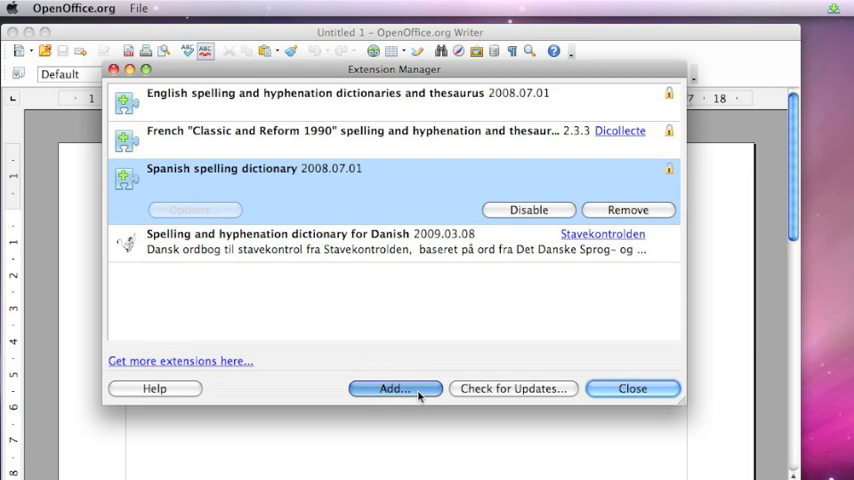
click(393, 388)
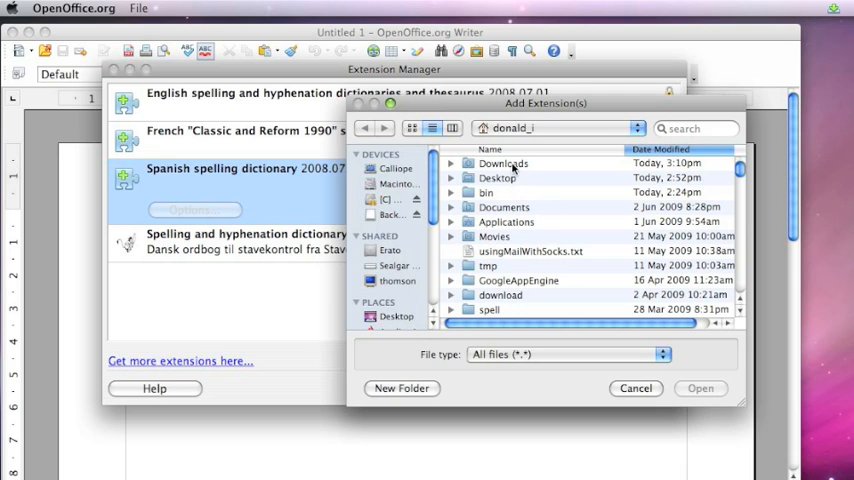
double_click(503, 163)
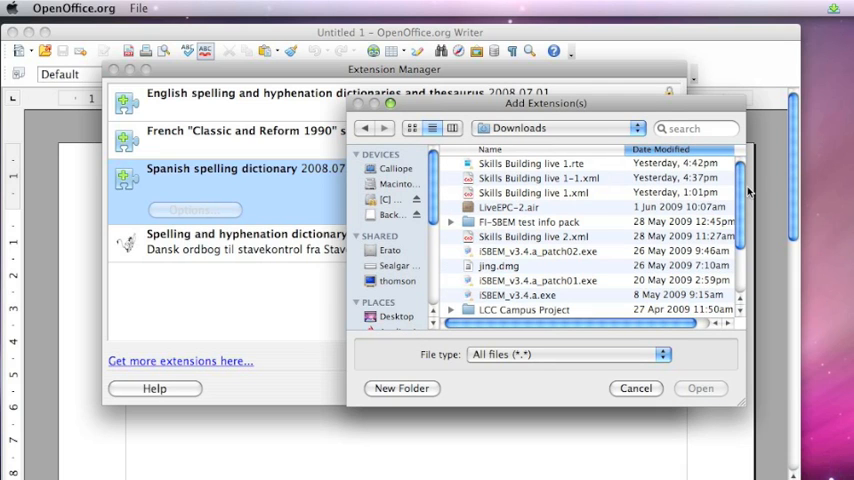
scroll(down, 3)
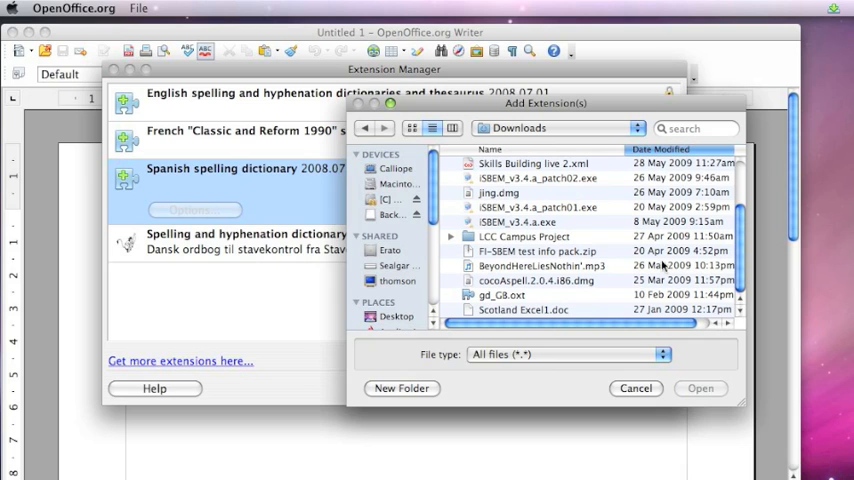
click(501, 294)
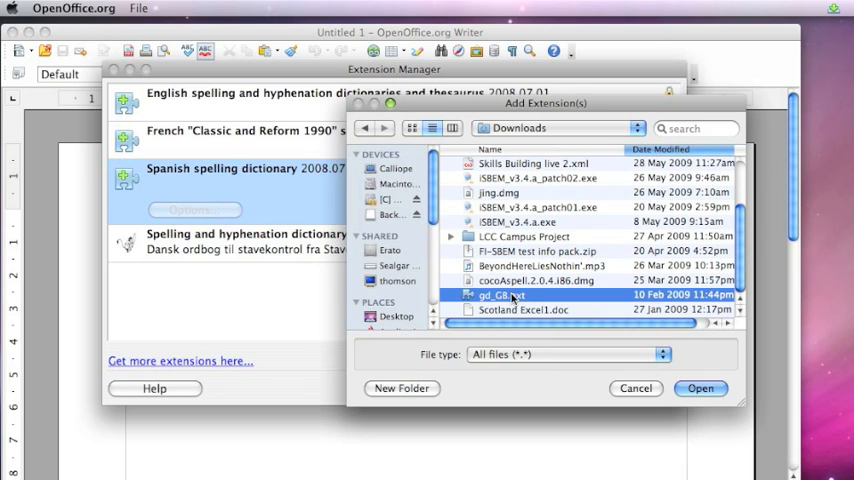
click(700, 388)
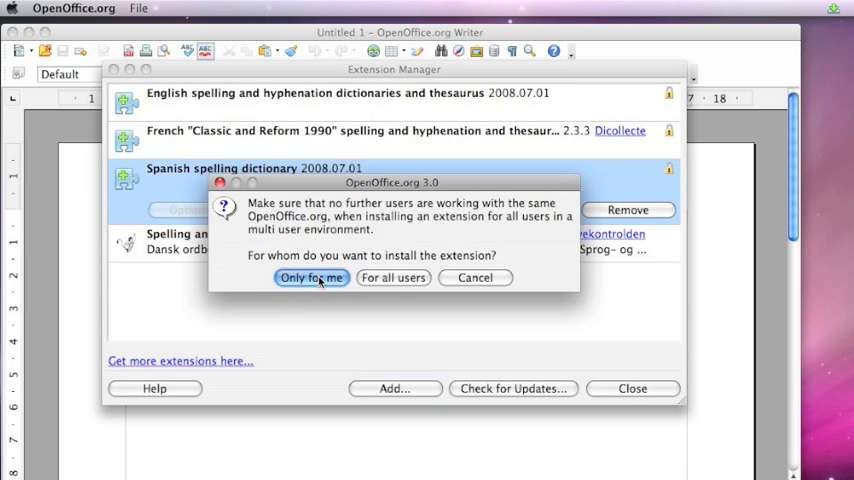
- Install the Gaelic dictionary 'Only for me' and close the Extension Manager
click(311, 277)
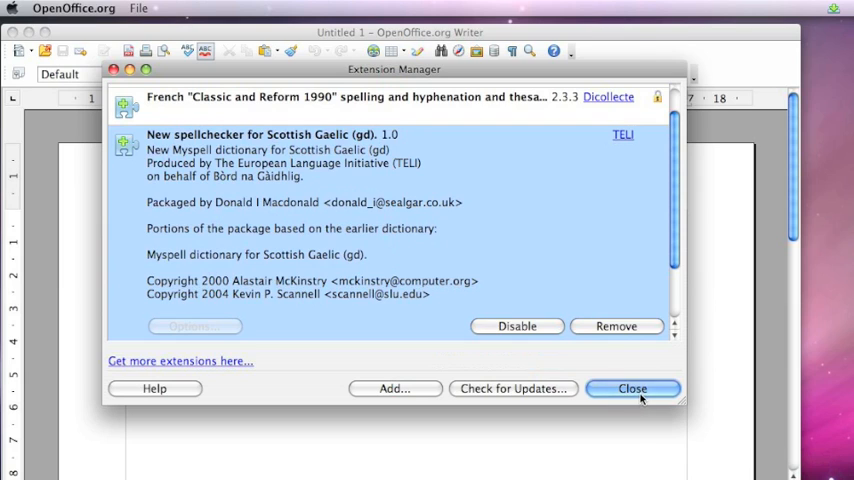
click(632, 388)
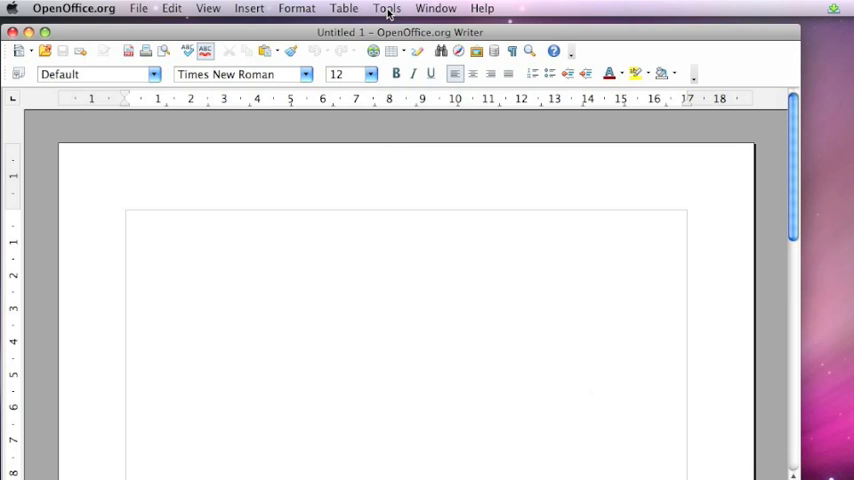
- Bring up the Tools menu to reach the text language options
click(386, 8)
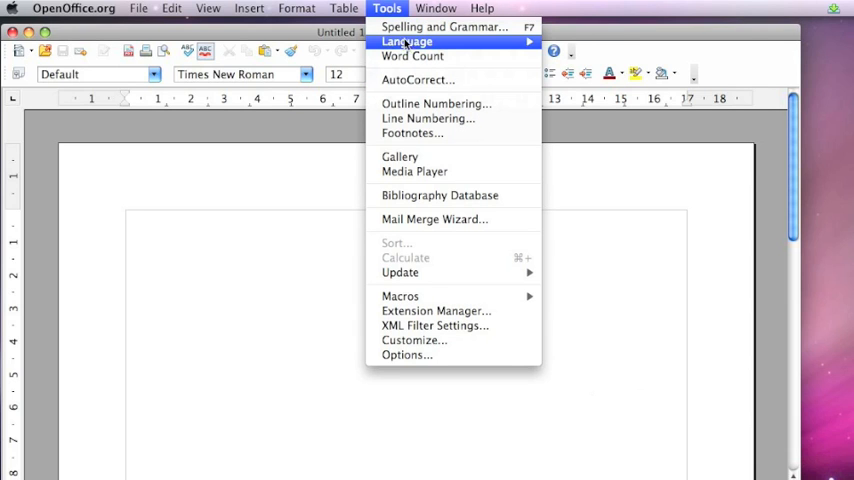
mouse_move(407, 41)
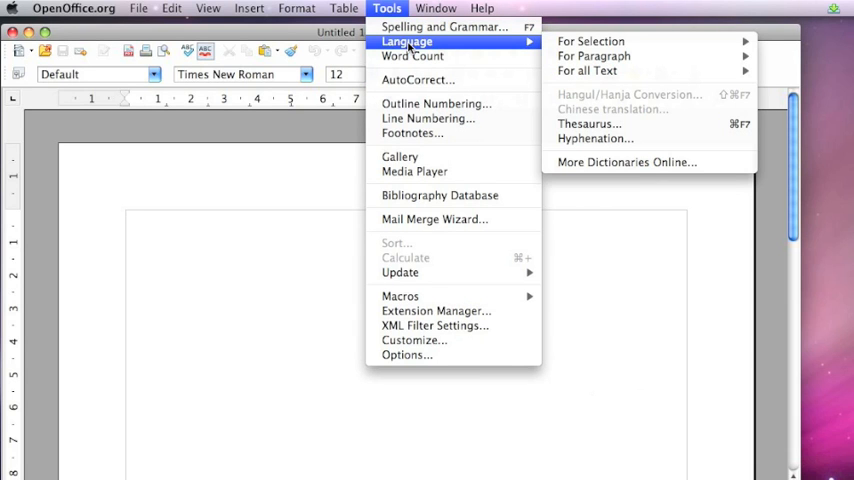
mouse_move(593, 56)
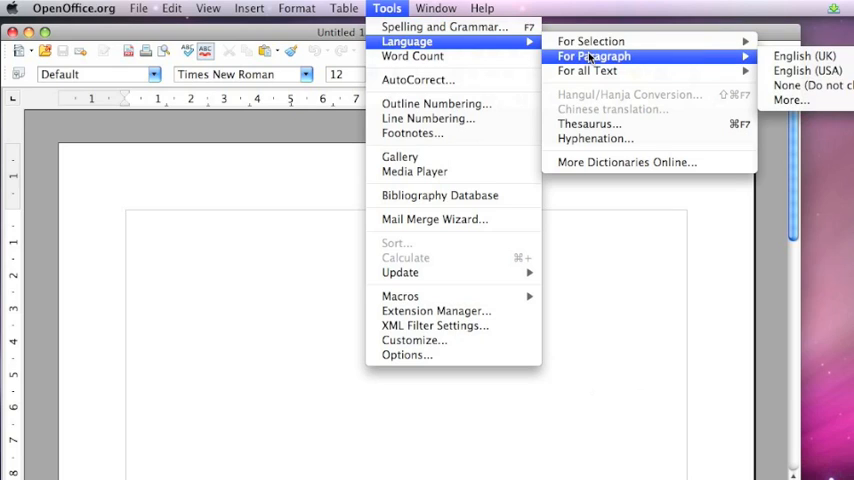
mouse_move(588, 71)
text(Tha mi gu math tapadh)
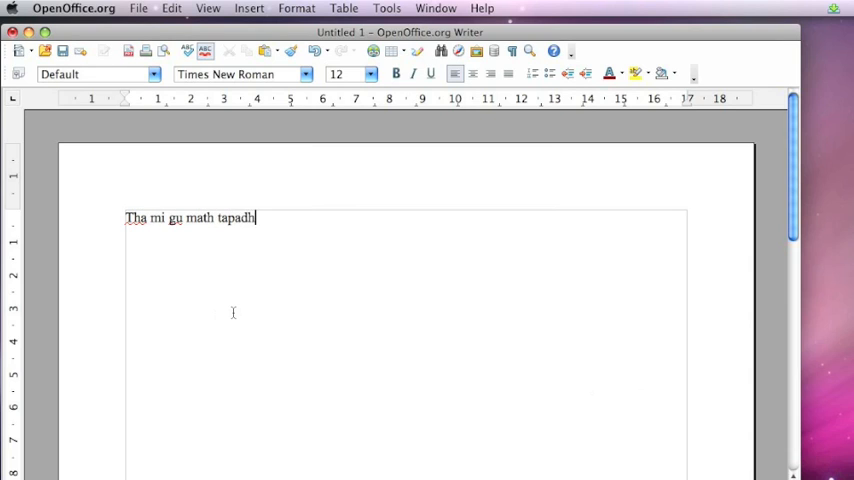
- Finish the sentence by typing 'leat, ciamar a tha thu fhein?'
text(leat,)
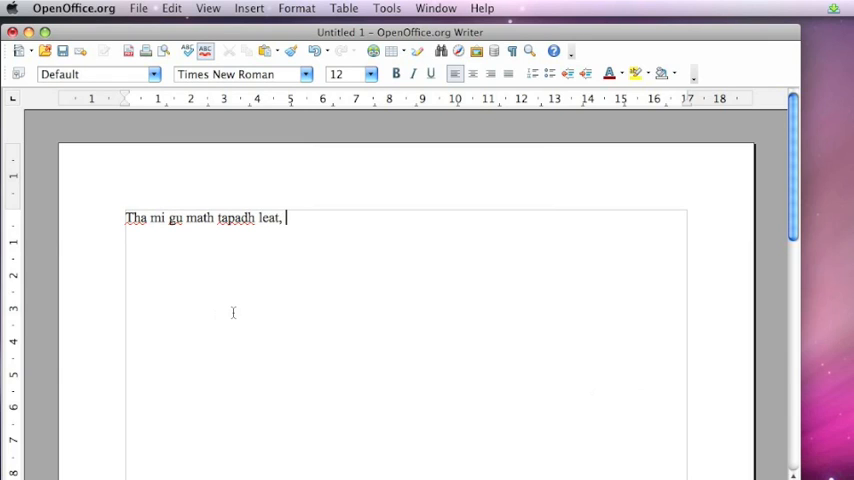
text(ciamar a tha thu f)
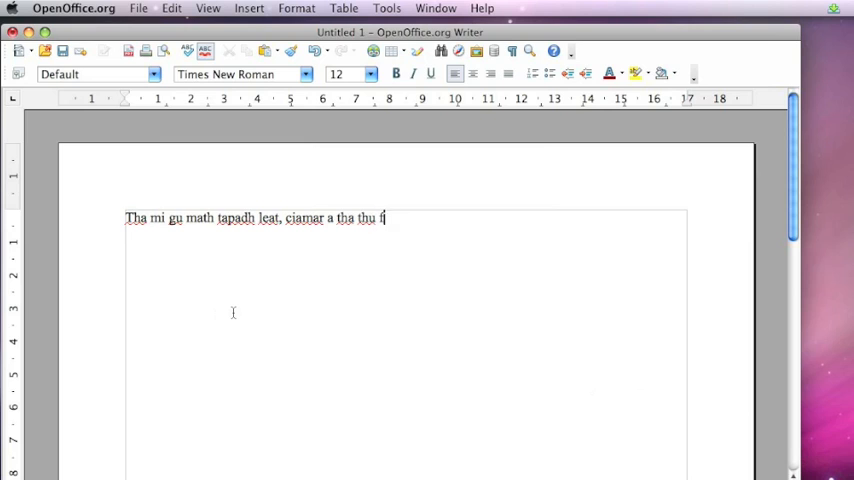
text(hein?)
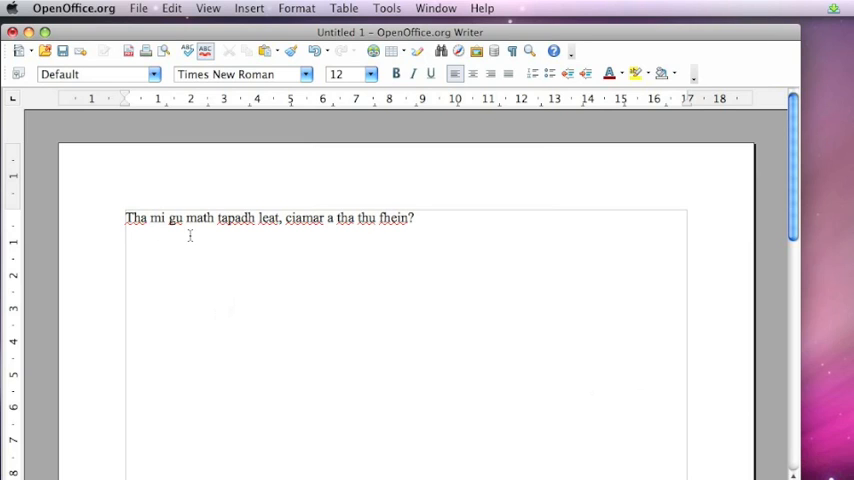
mouse_move(248, 240)
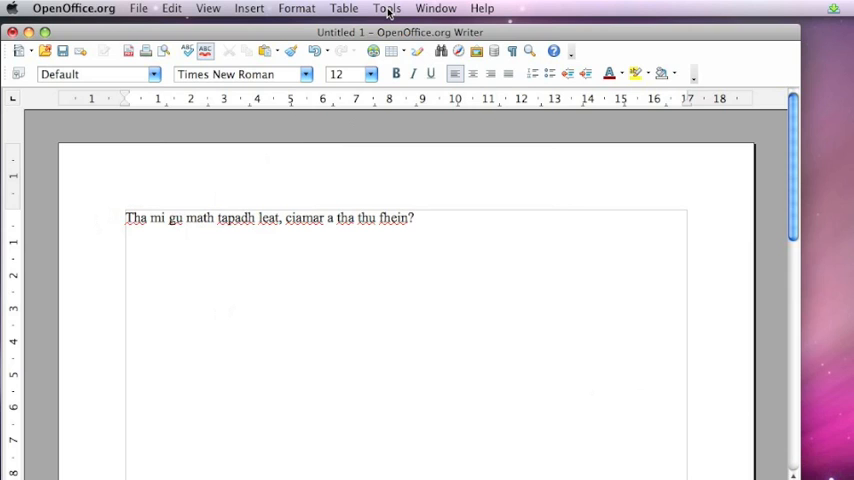
click(386, 8)
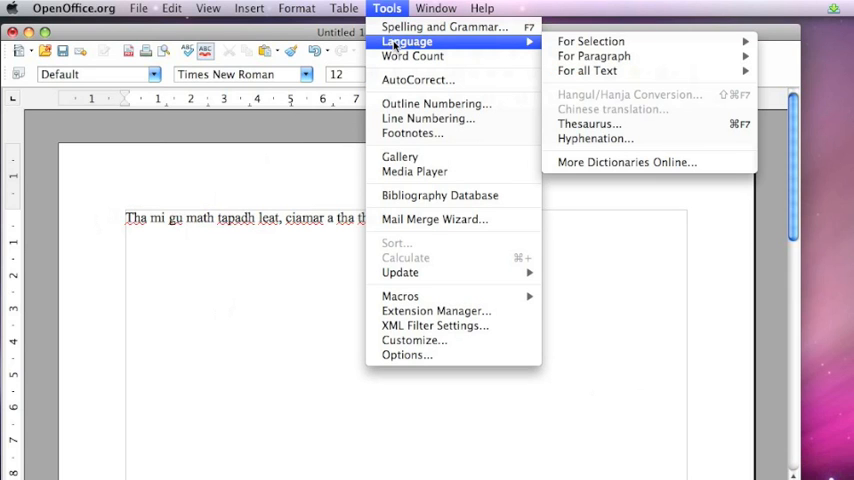
mouse_move(587, 70)
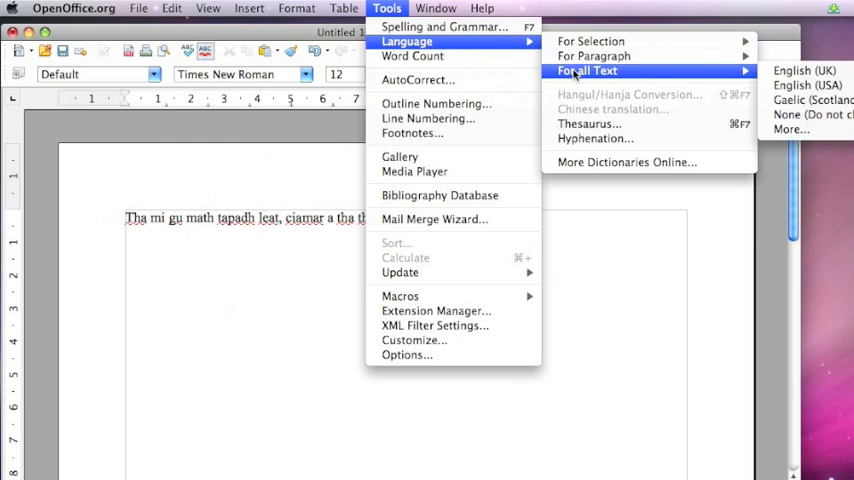
mouse_move(710, 72)
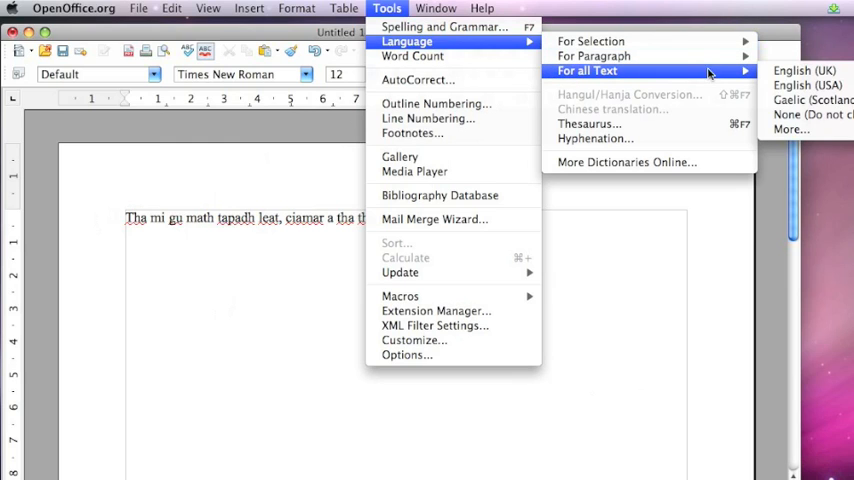
mouse_move(810, 99)
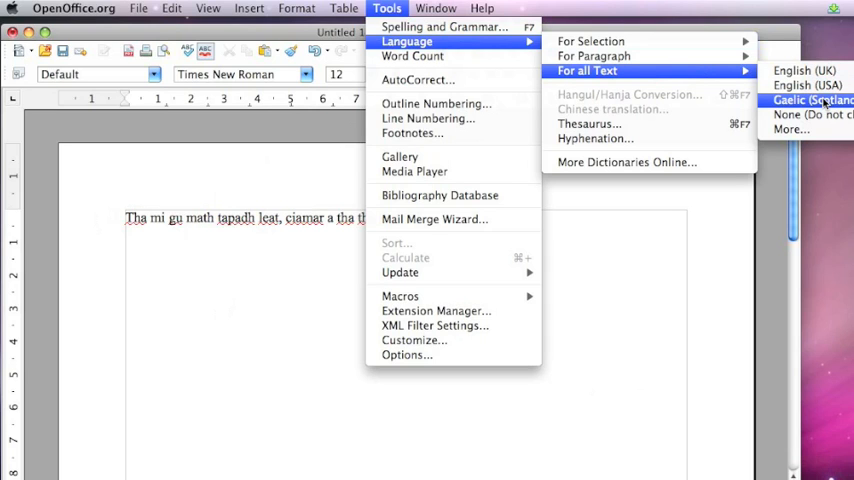
- Set all text to Gaelic (Scotland) and correct 'fhein' to 'fhèin' from suggestions
click(810, 100)
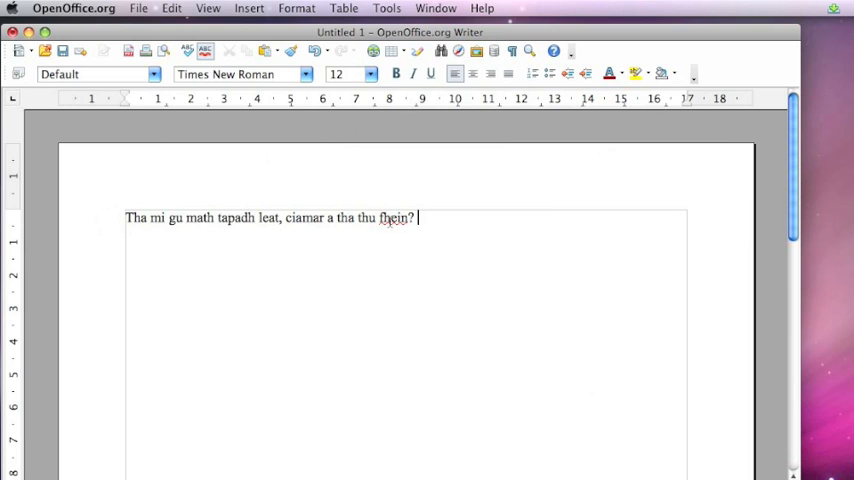
right_click(393, 217)
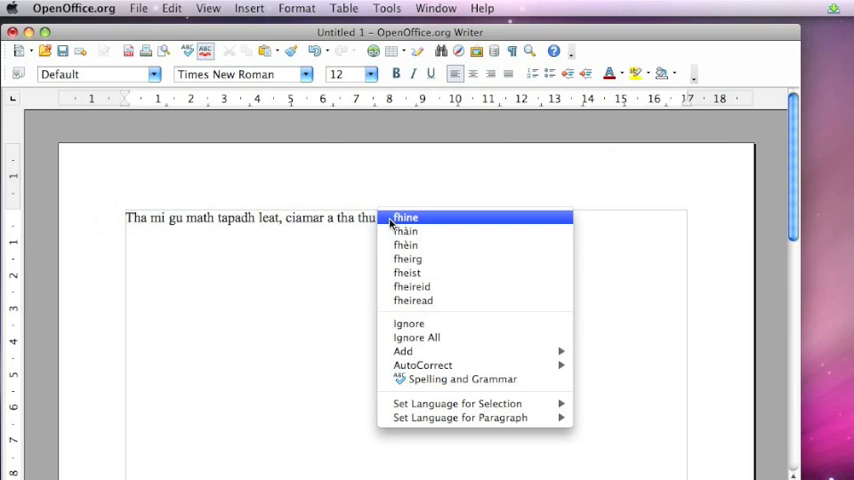
click(405, 217)
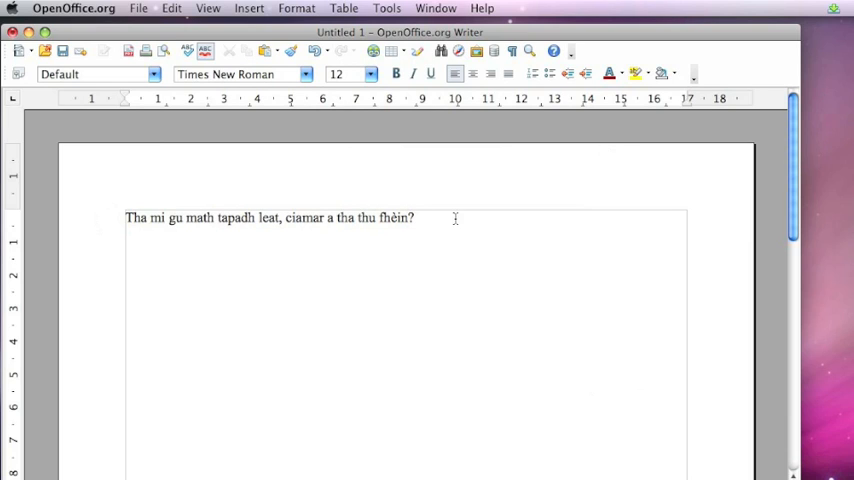
- Type 'Tha Gaidhlig a-nis ag obair!' and correct 'Gaidhlig' to 'Gàidhlig'
text(Tha G)
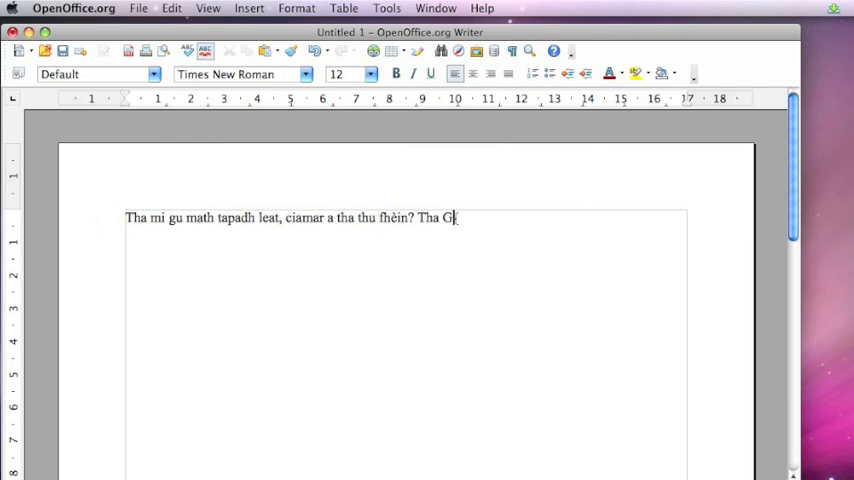
text(àidhlig a-nis ag)
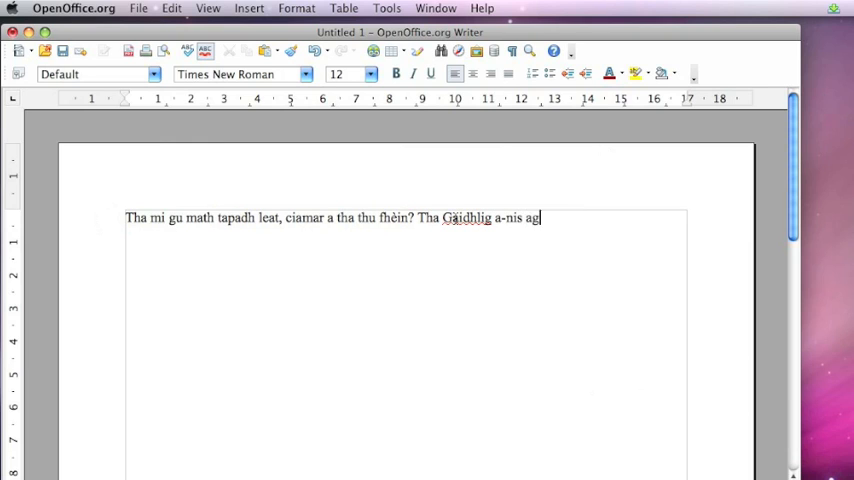
text(obair!)
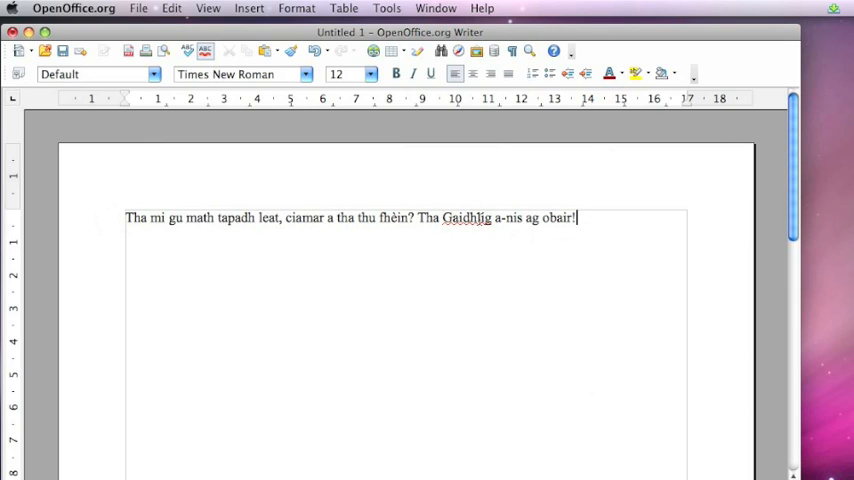
right_click(466, 218)
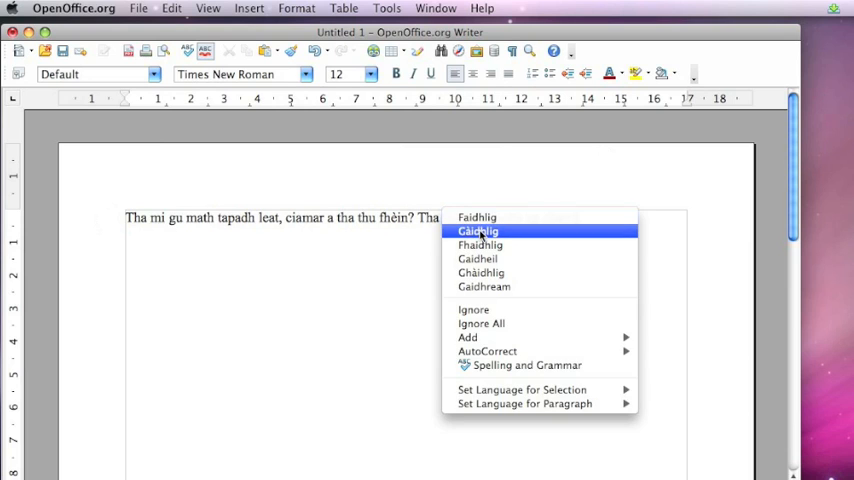
click(477, 231)
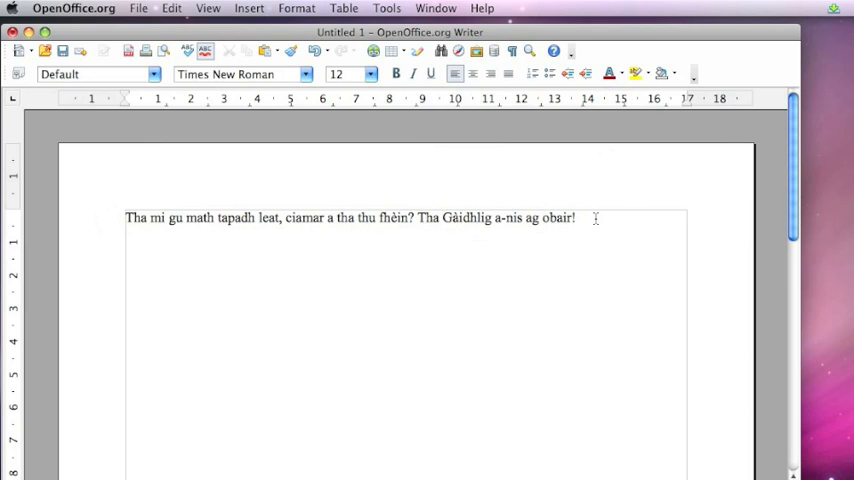
mouse_move(410, 258)
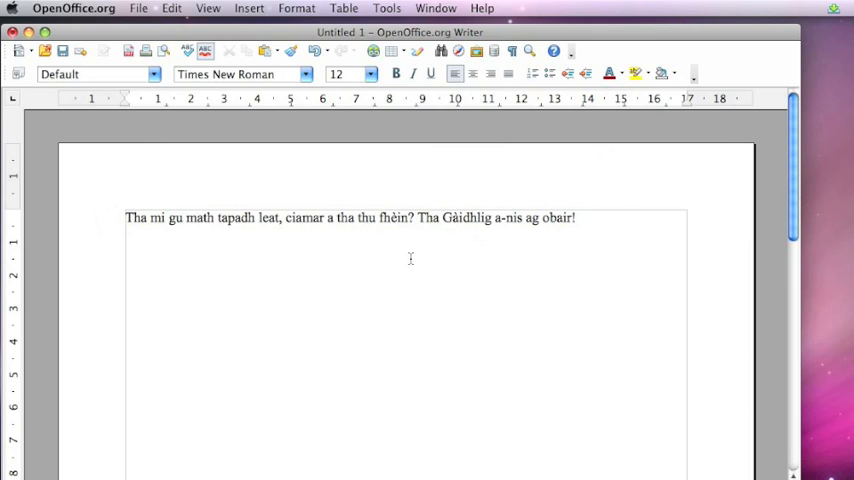